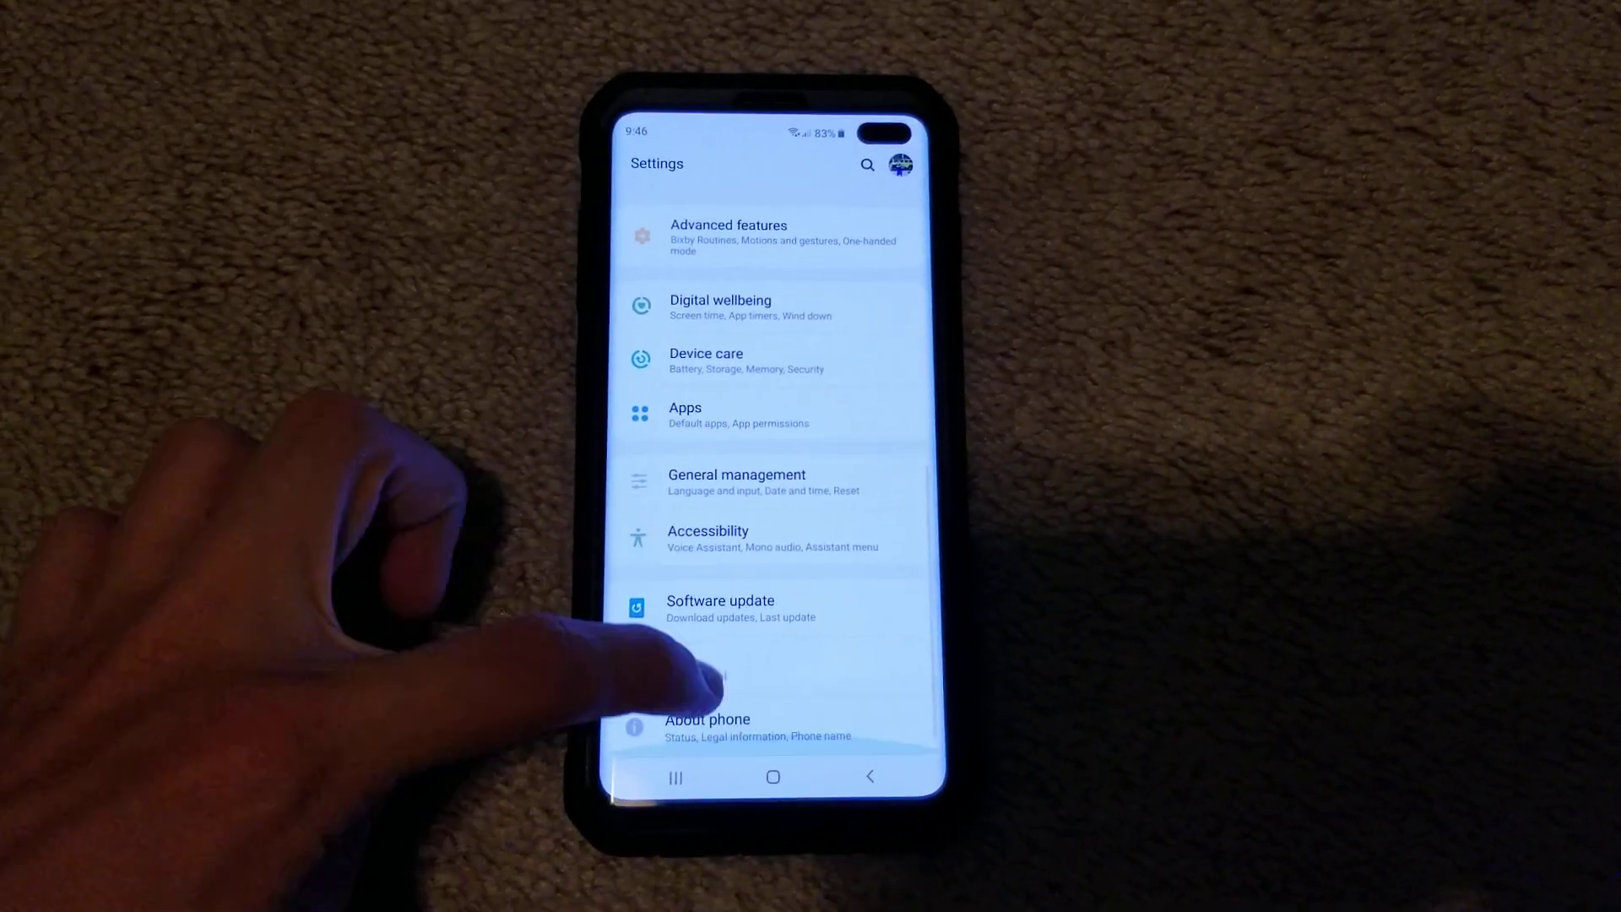
Show the phone's software information page with One UI version and Android 9 build details.
click(709, 726)
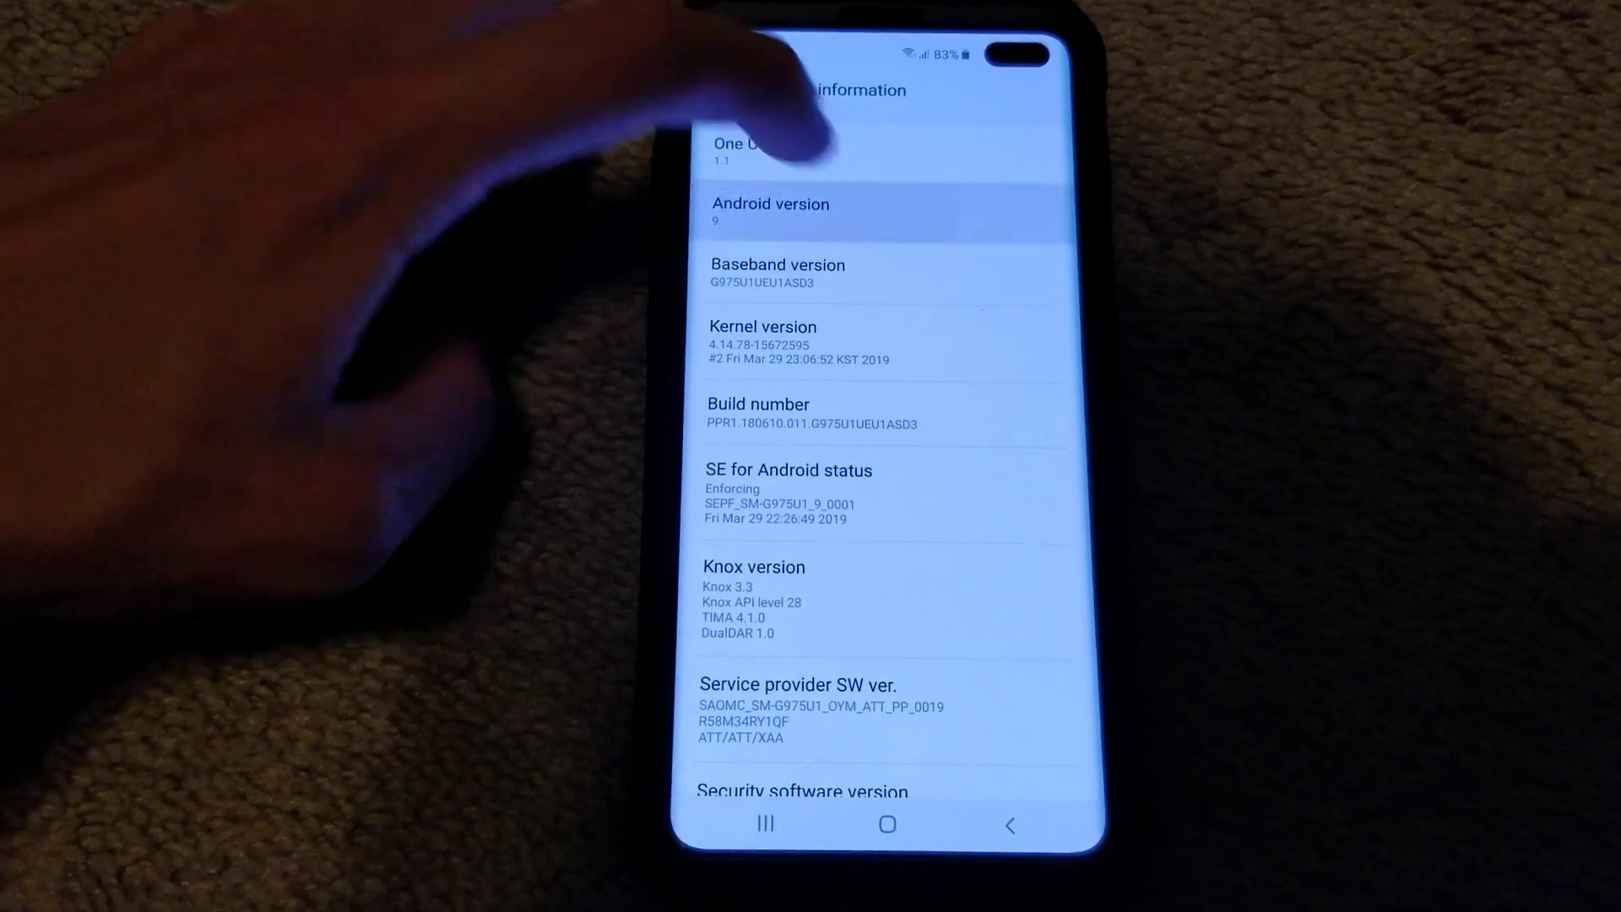
Reveal the full-screen Android 9 Pie "P" Easter egg from the Android version entry.
click(770, 211)
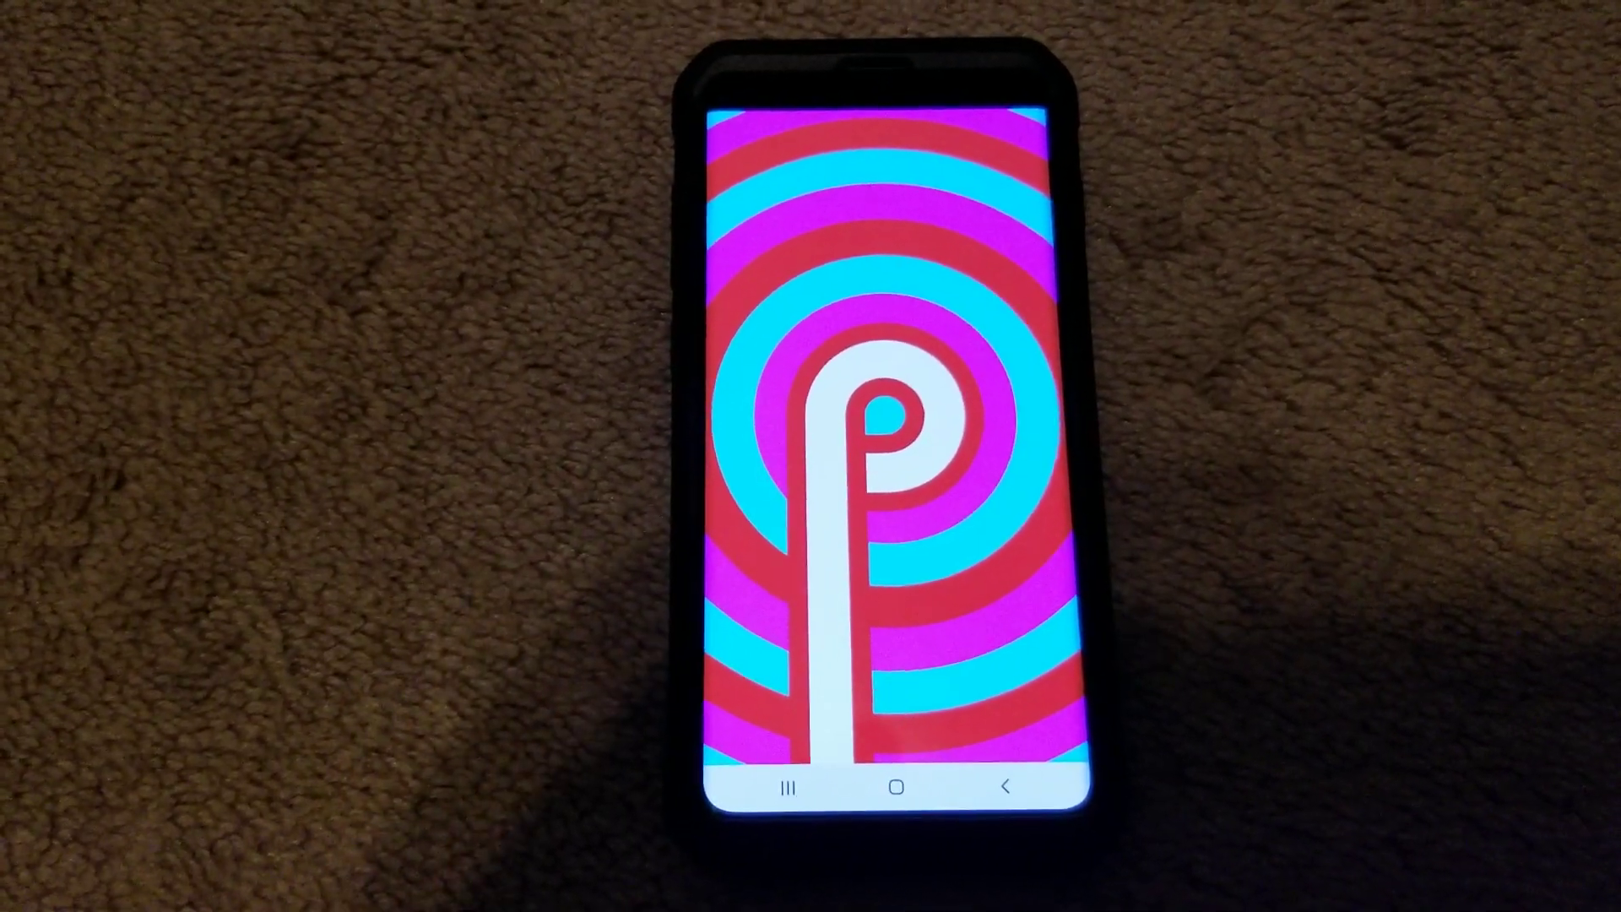